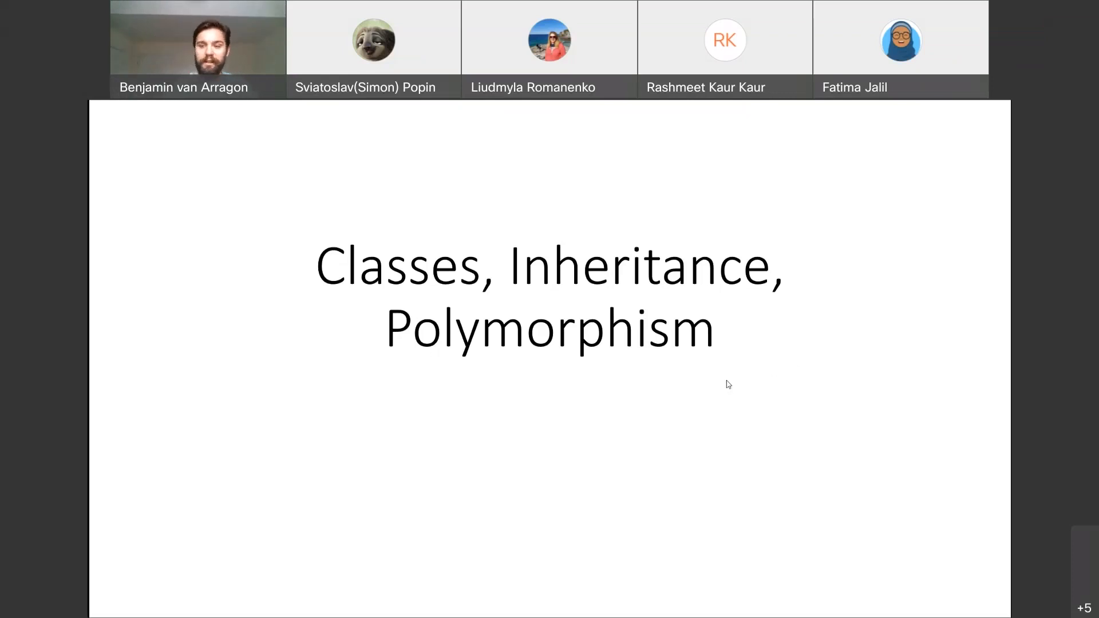
mouse_move(477, 106)
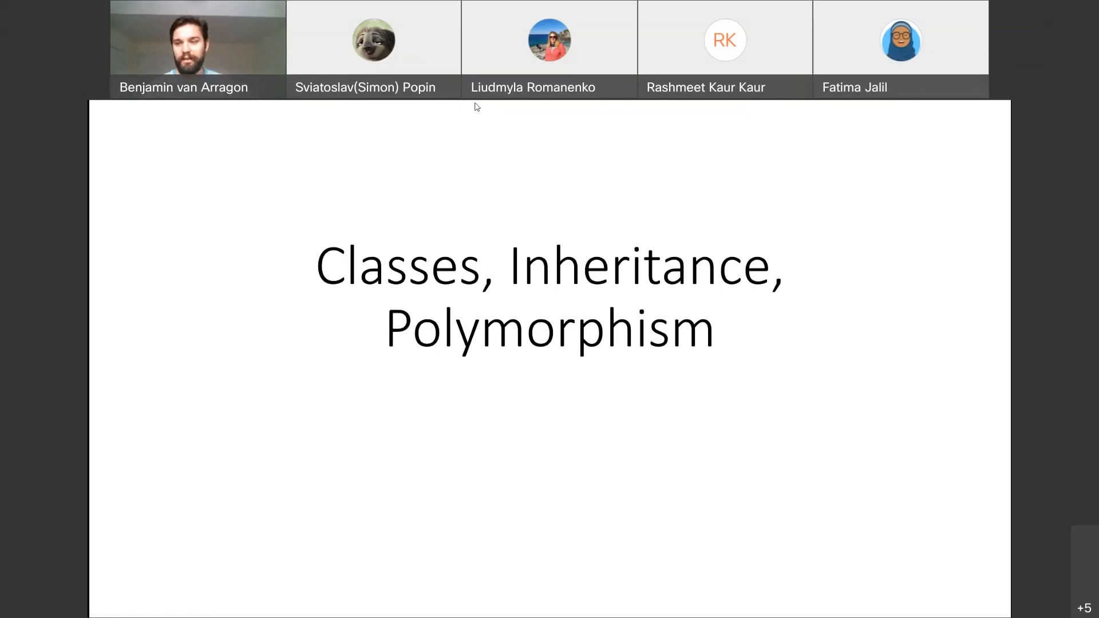
- Advance past the Classes, Inheritance, Polymorphism title slide
key(Right)
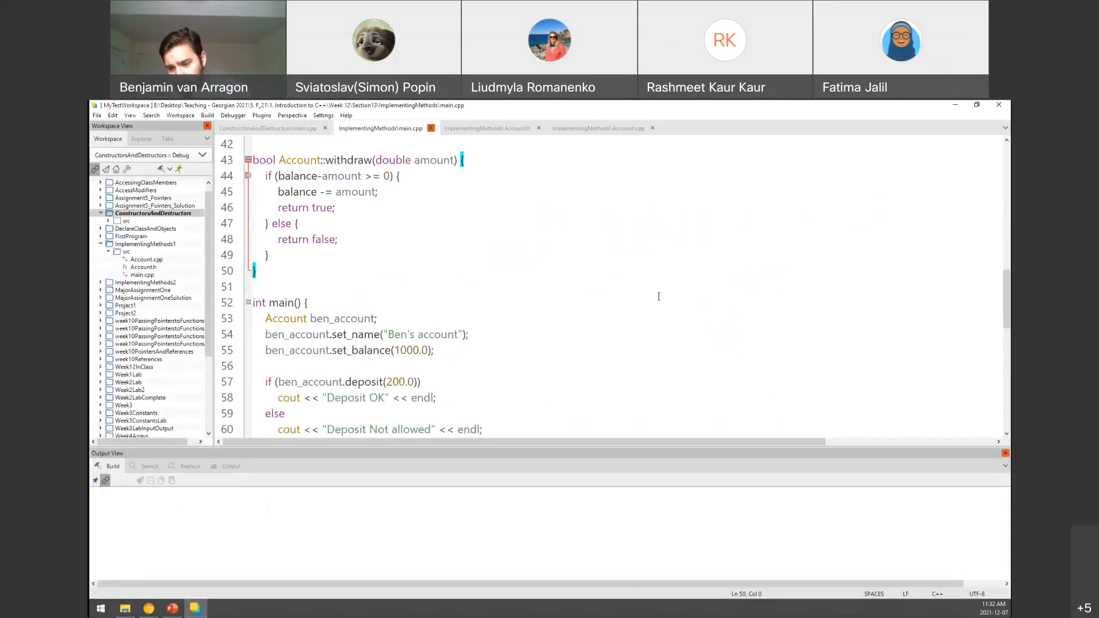
- Show ConstructorsAndDestructors main.cpp at the Player class with its overloaded constructors and destructor
scroll(down, 3)
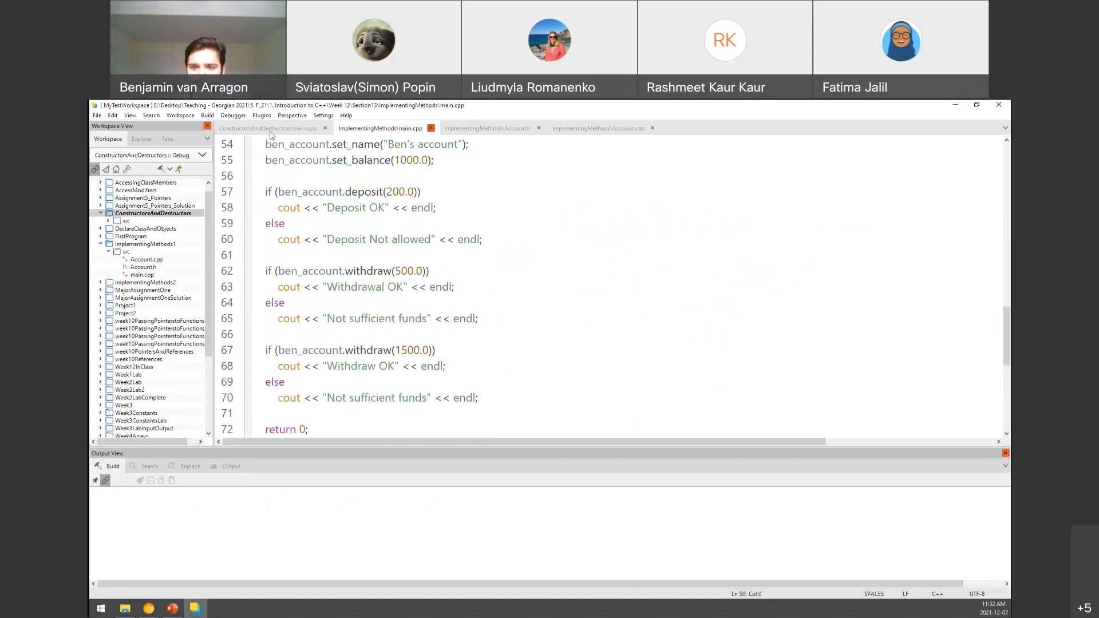
click(267, 128)
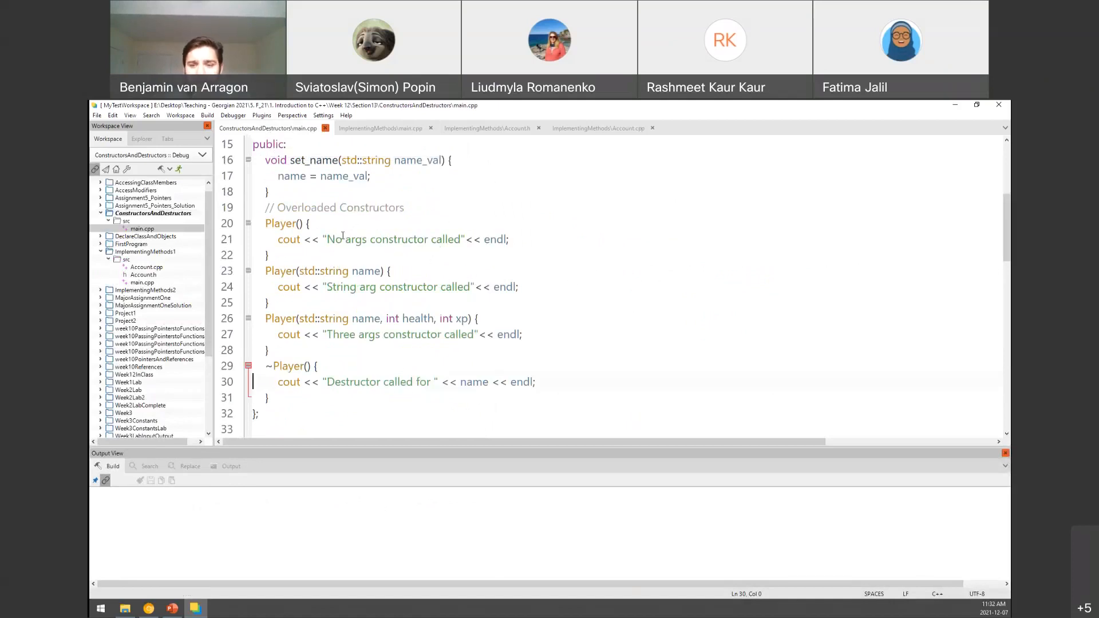
drag(295, 208, 377, 207)
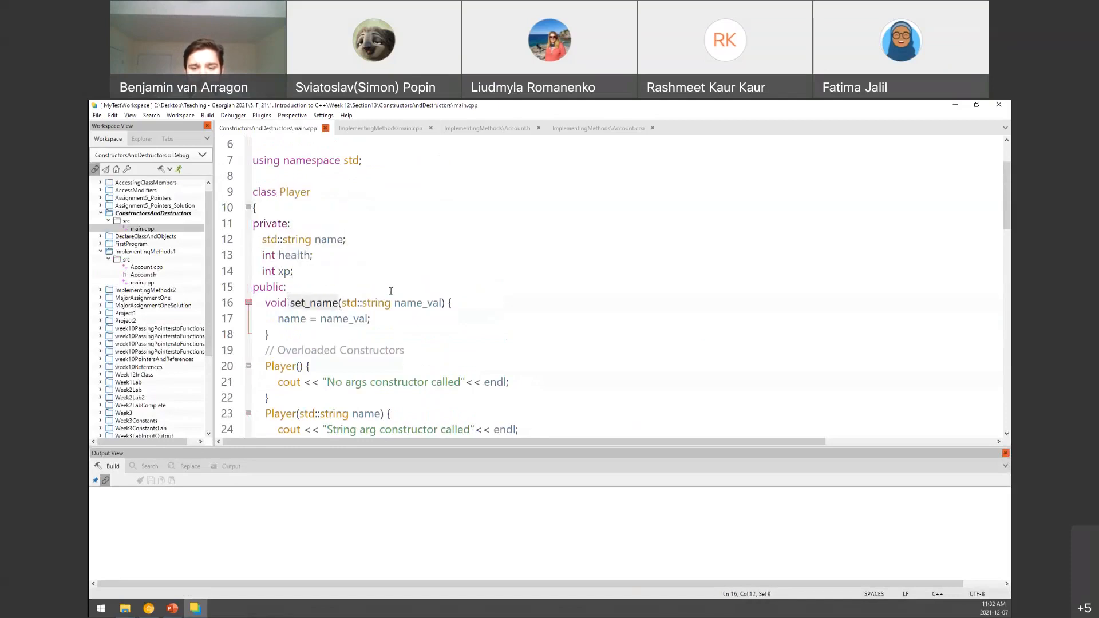
scroll(down, 3)
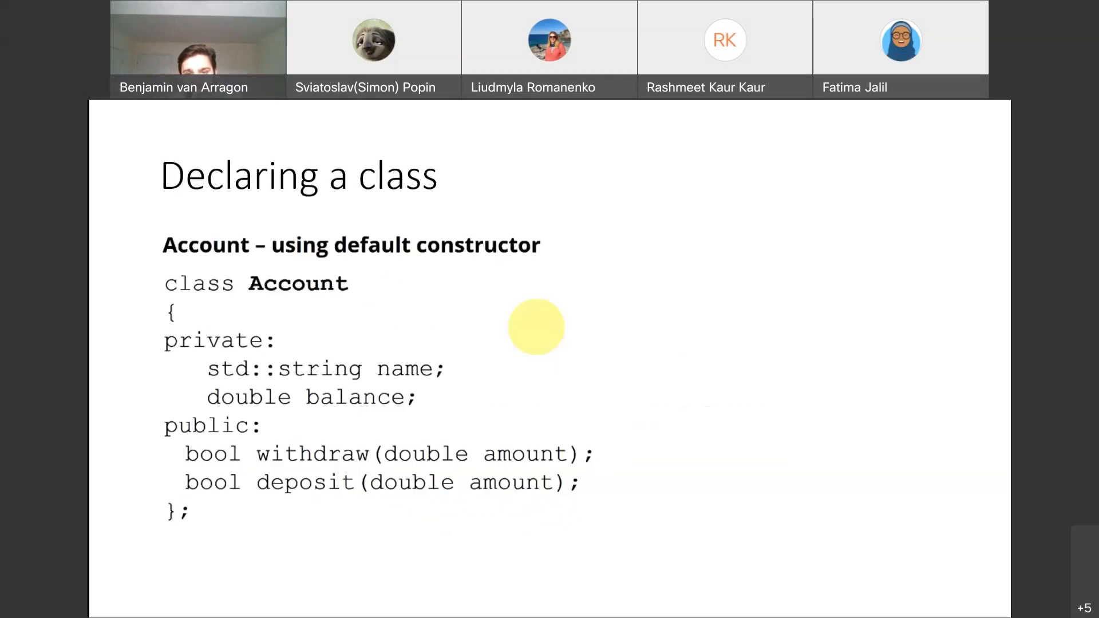
mouse_move(686, 292)
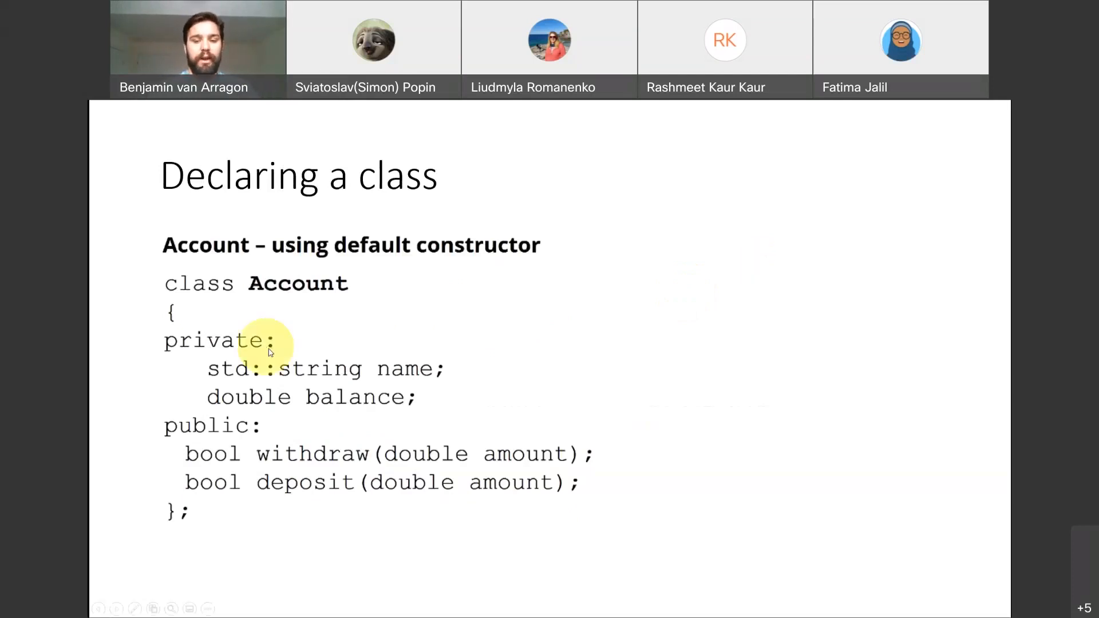
mouse_move(344, 402)
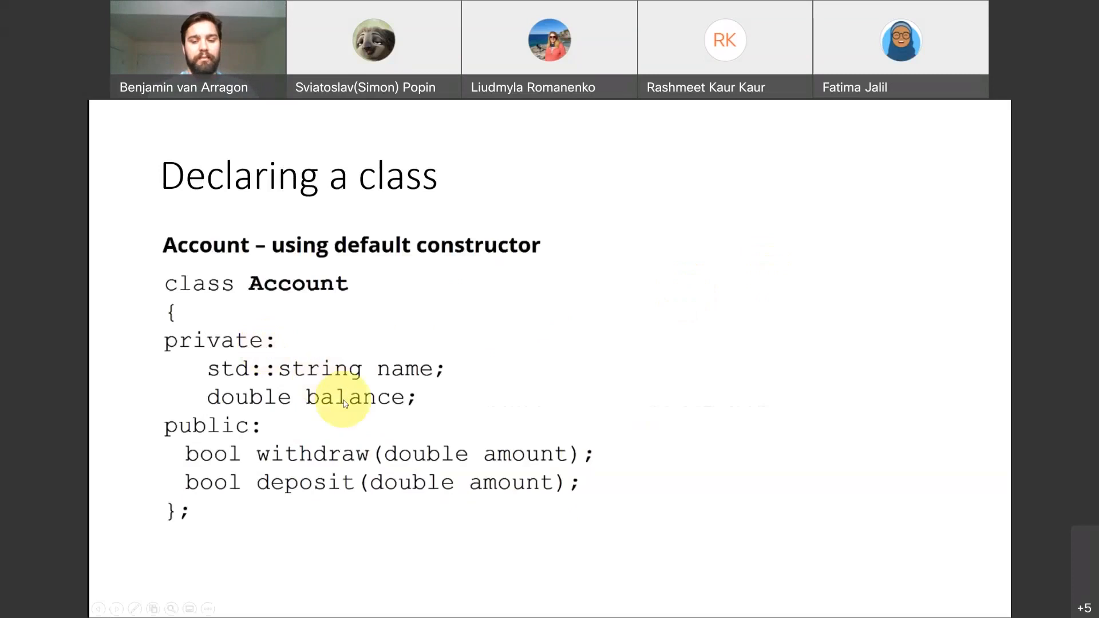
mouse_move(300, 482)
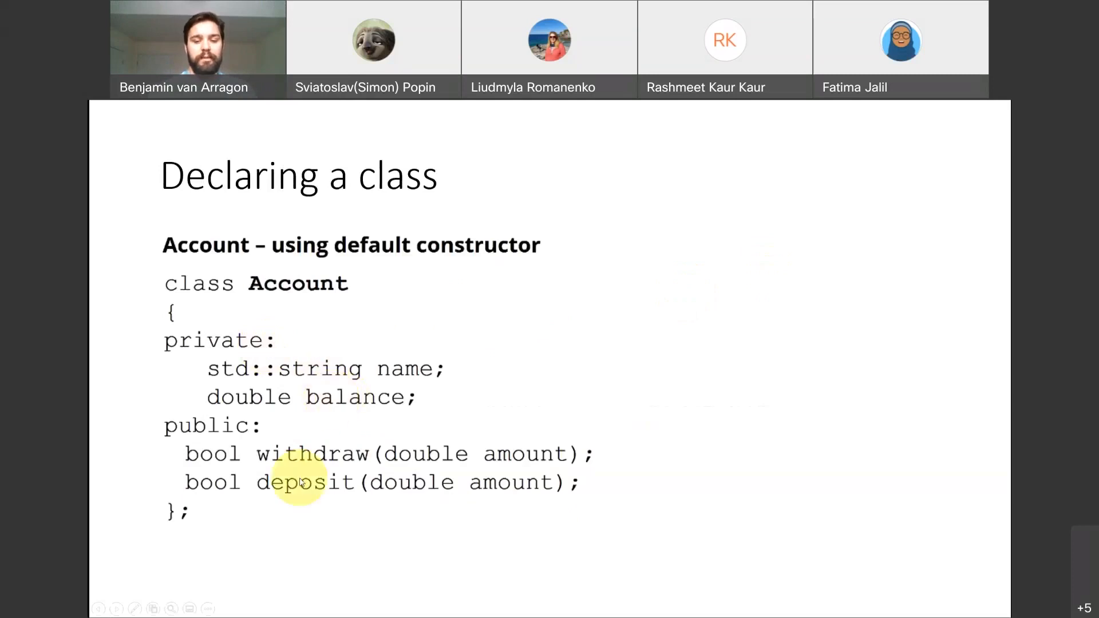
mouse_move(350, 470)
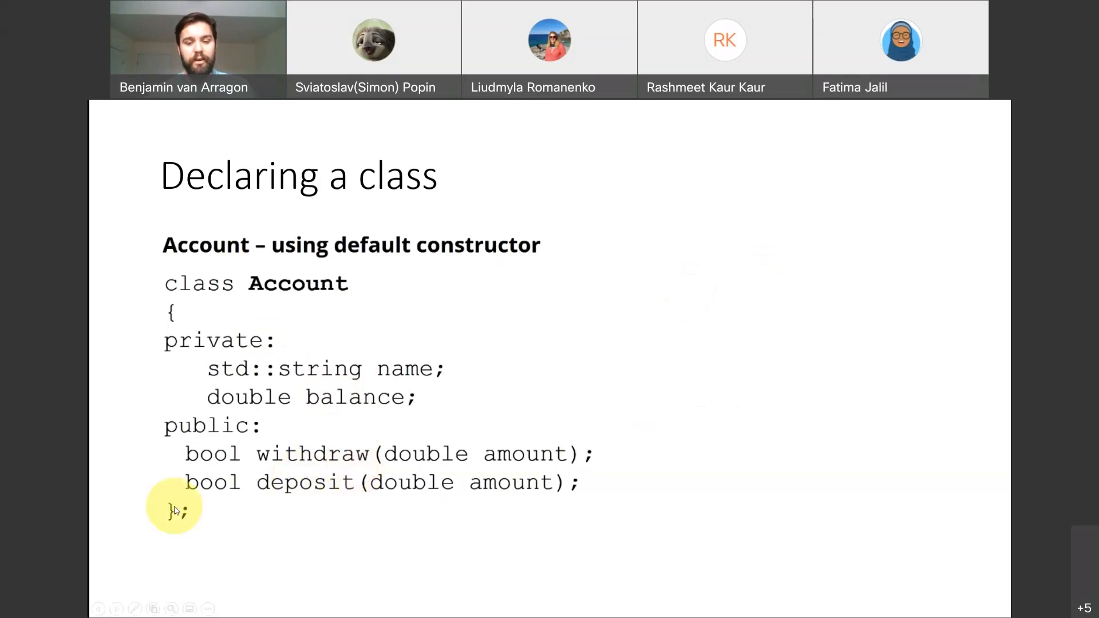
mouse_move(188, 511)
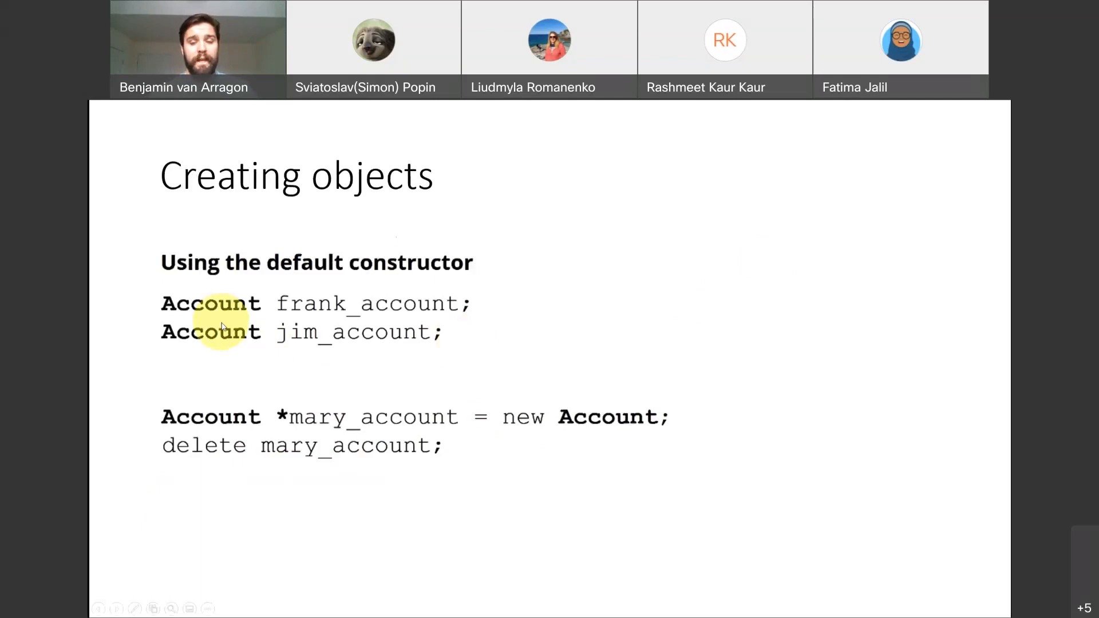
mouse_move(382, 337)
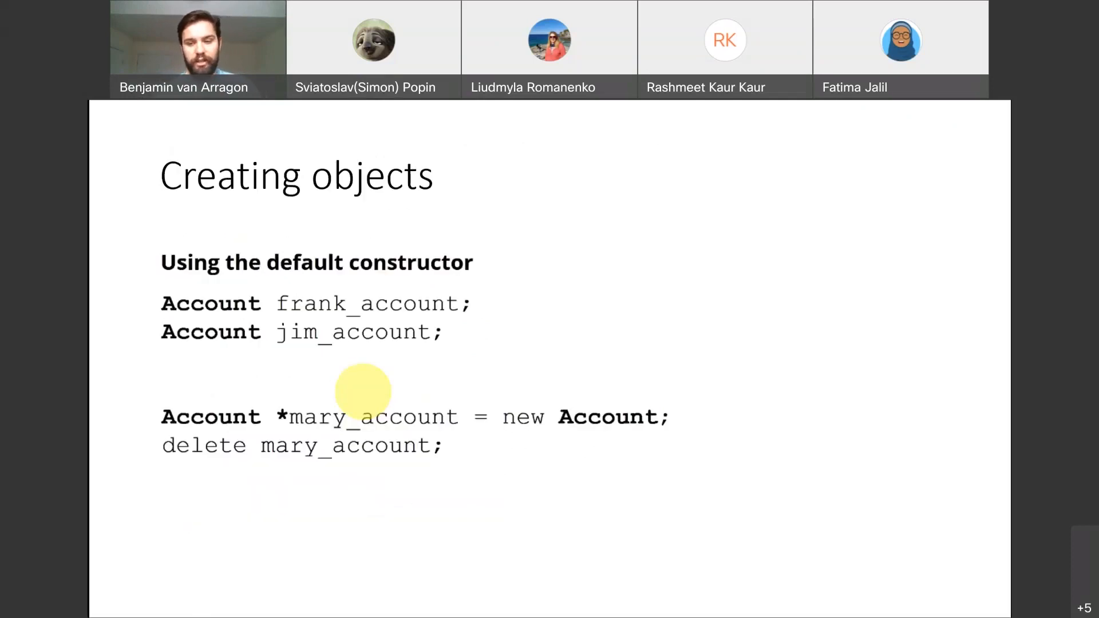
mouse_move(432, 335)
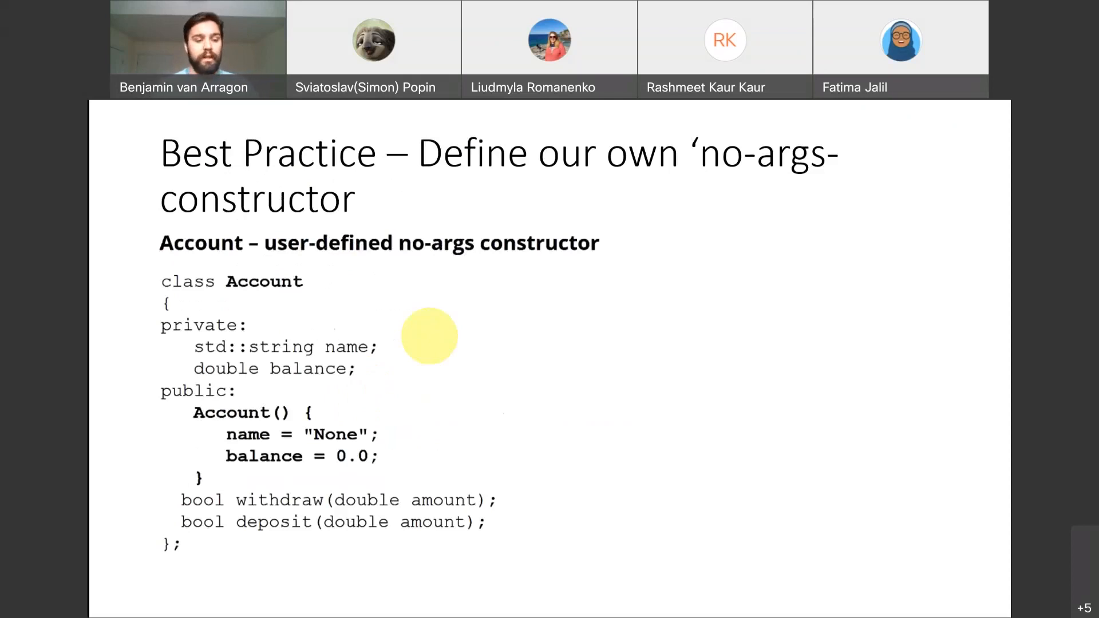
mouse_move(347, 337)
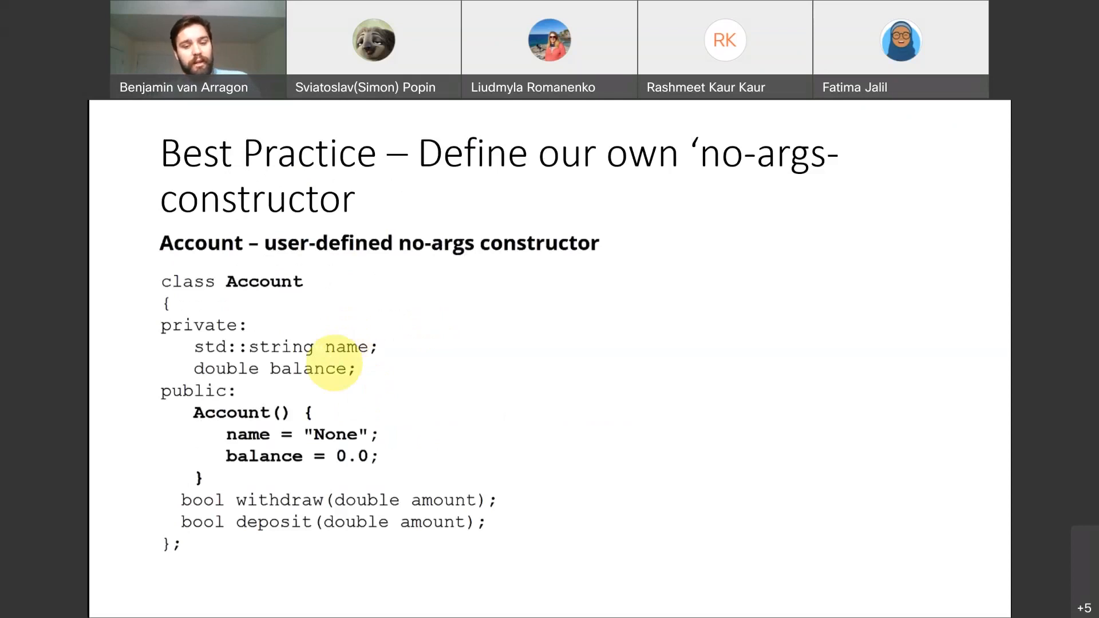
mouse_move(238, 417)
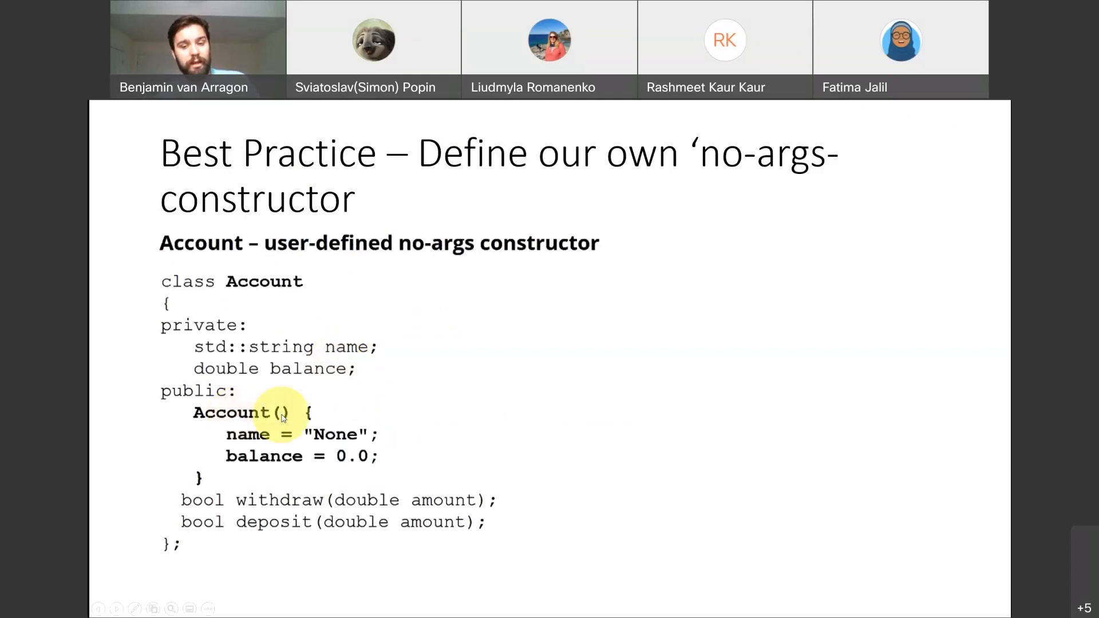
mouse_move(341, 447)
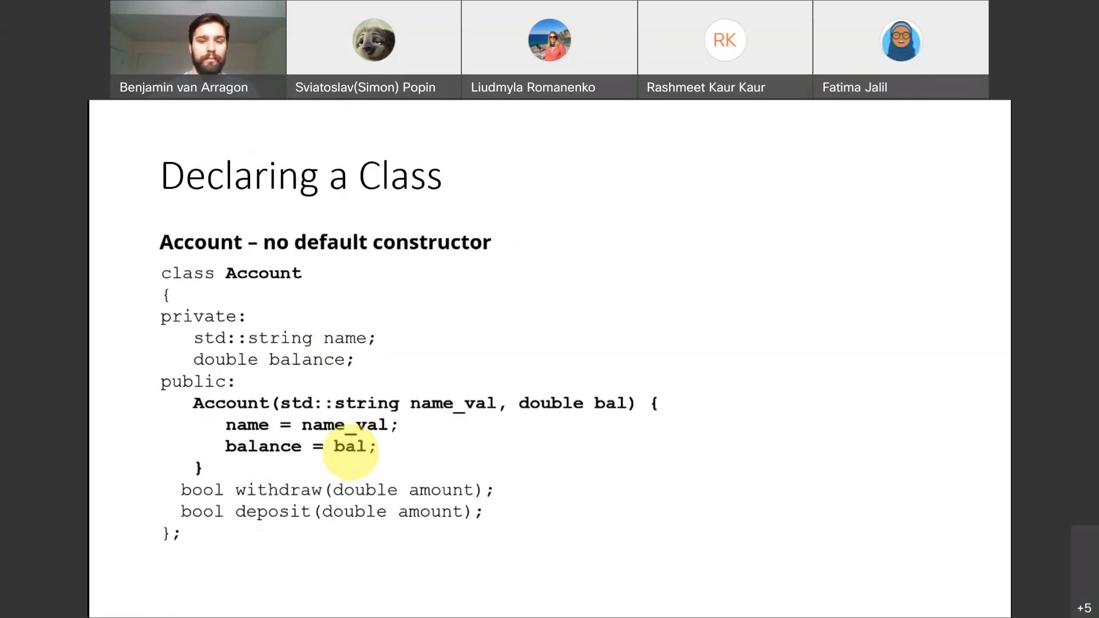
mouse_move(652, 274)
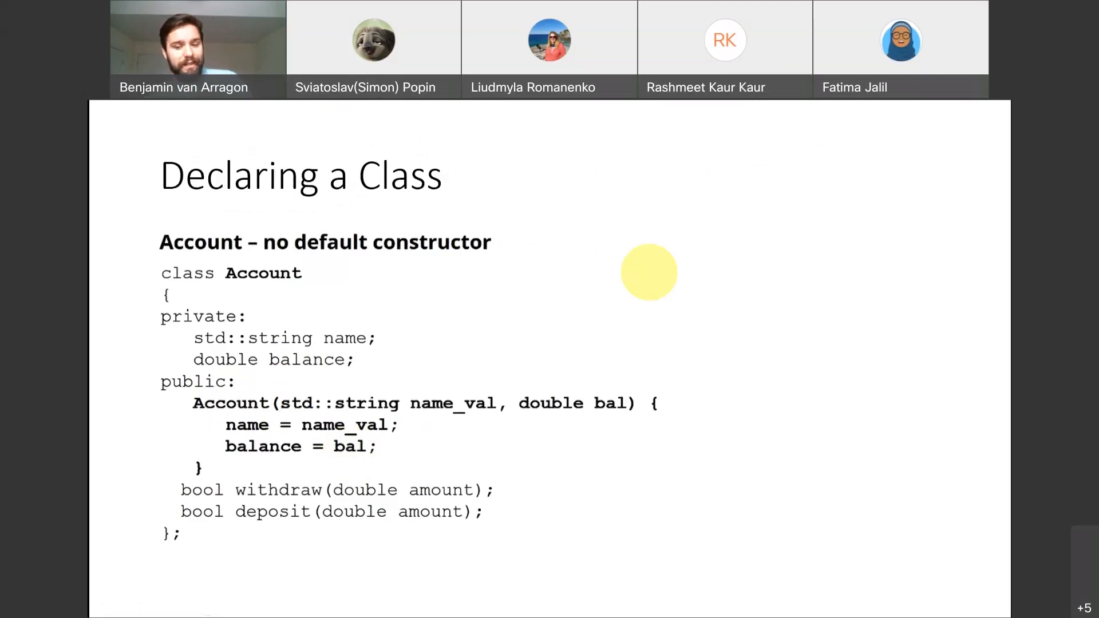
mouse_move(321, 448)
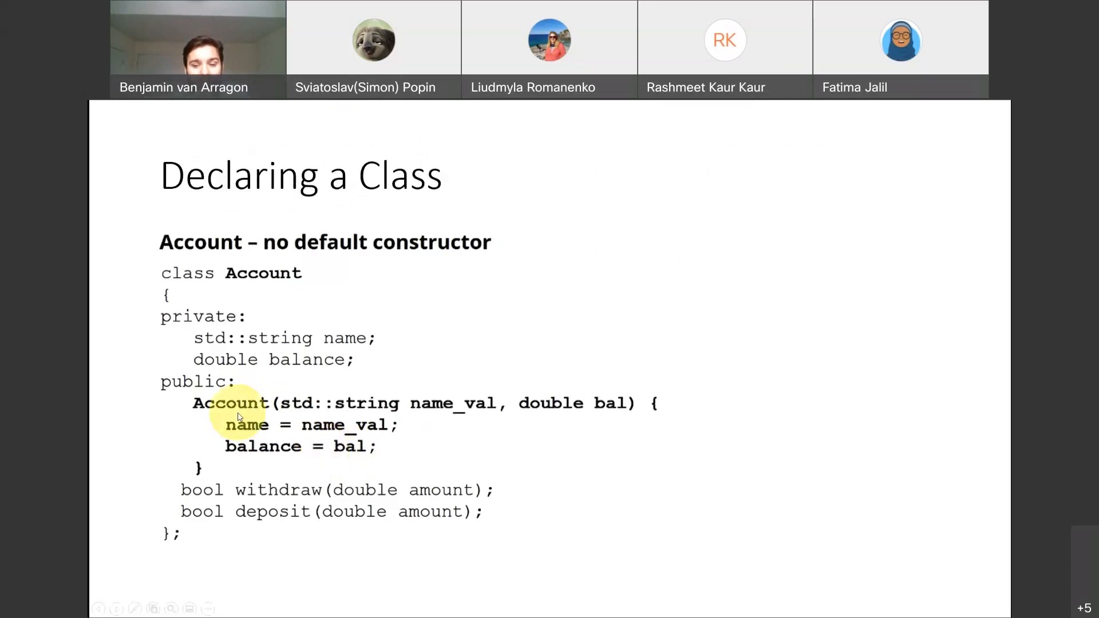
mouse_move(445, 417)
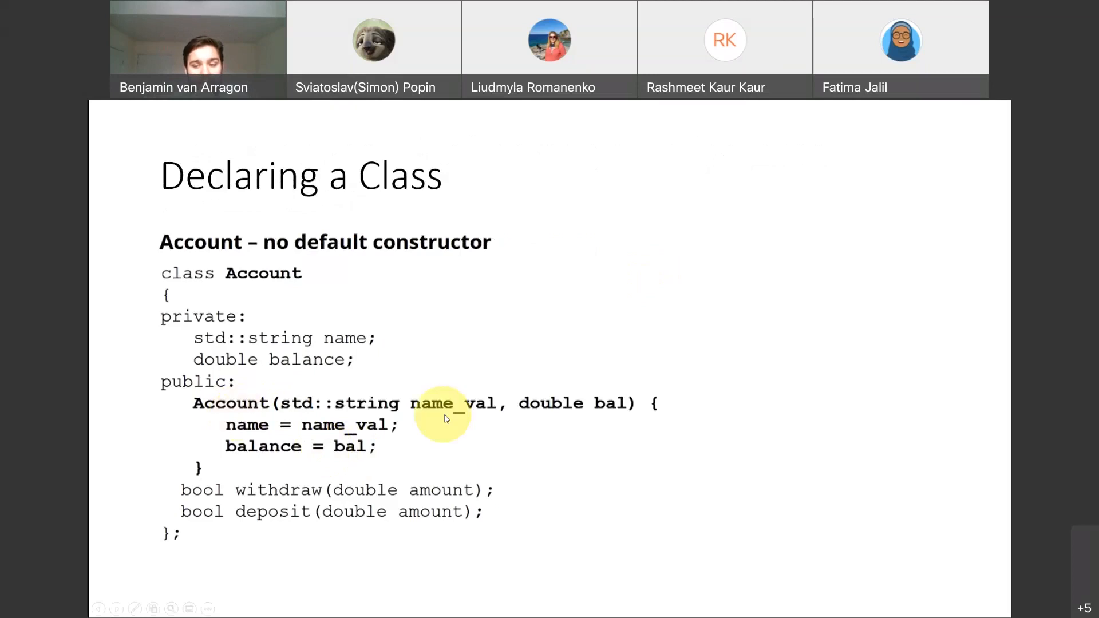
mouse_move(638, 402)
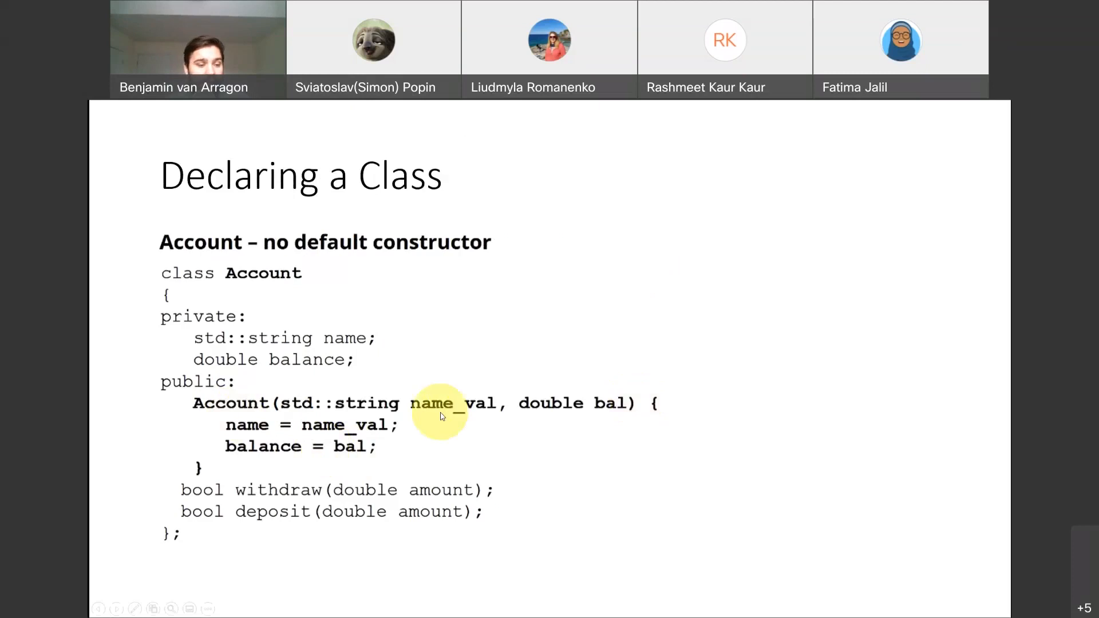
mouse_move(441, 416)
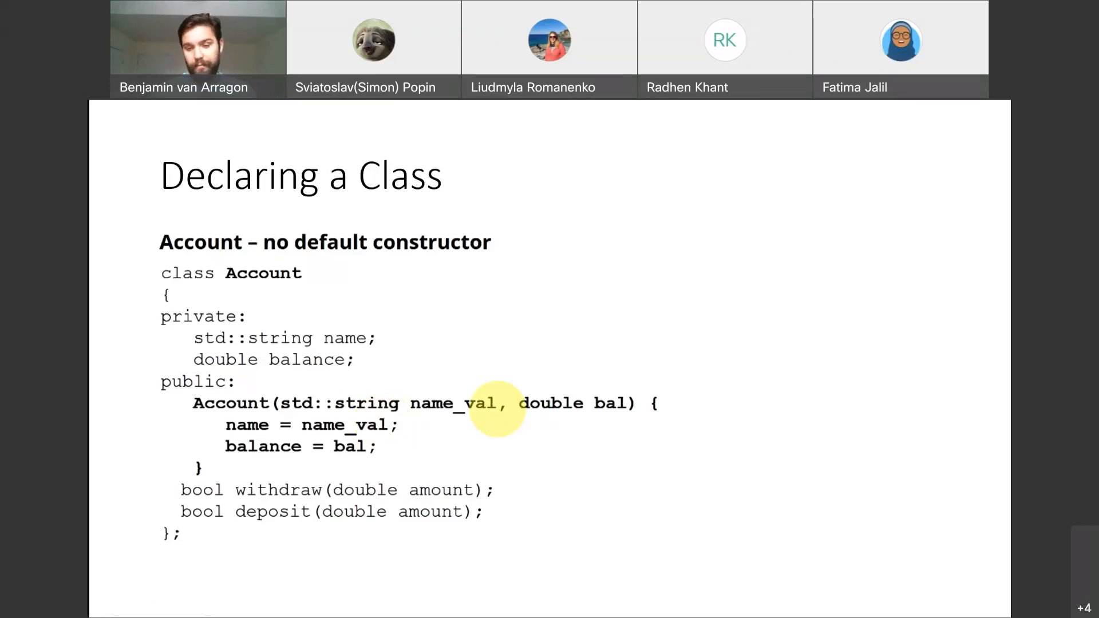
- Advance to the 'Declaring a Class – Account – no default constructor' slide
key(right)
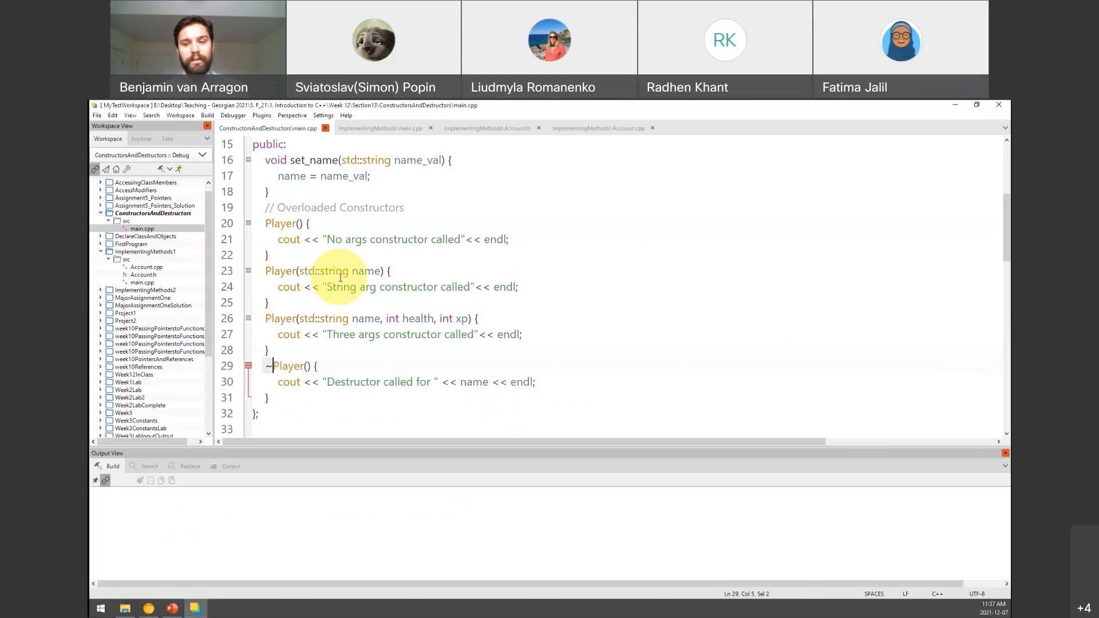
mouse_move(382, 318)
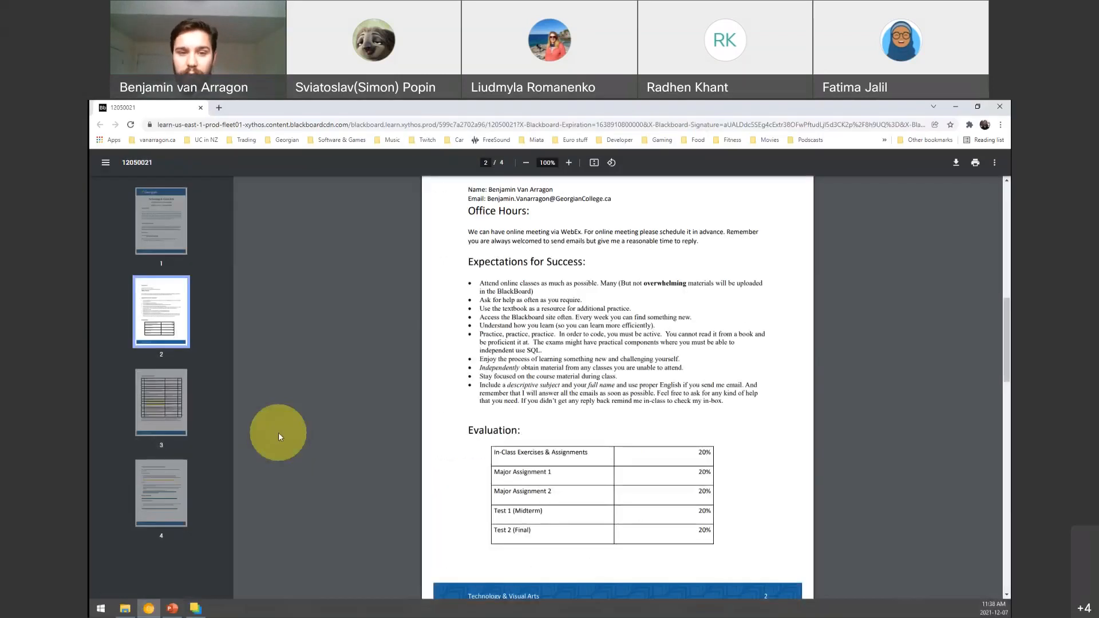
- Go to the Blackboard course's Assignments & Tests page listing Tests, Labs and assignment folders
drag(532, 452, 551, 491)
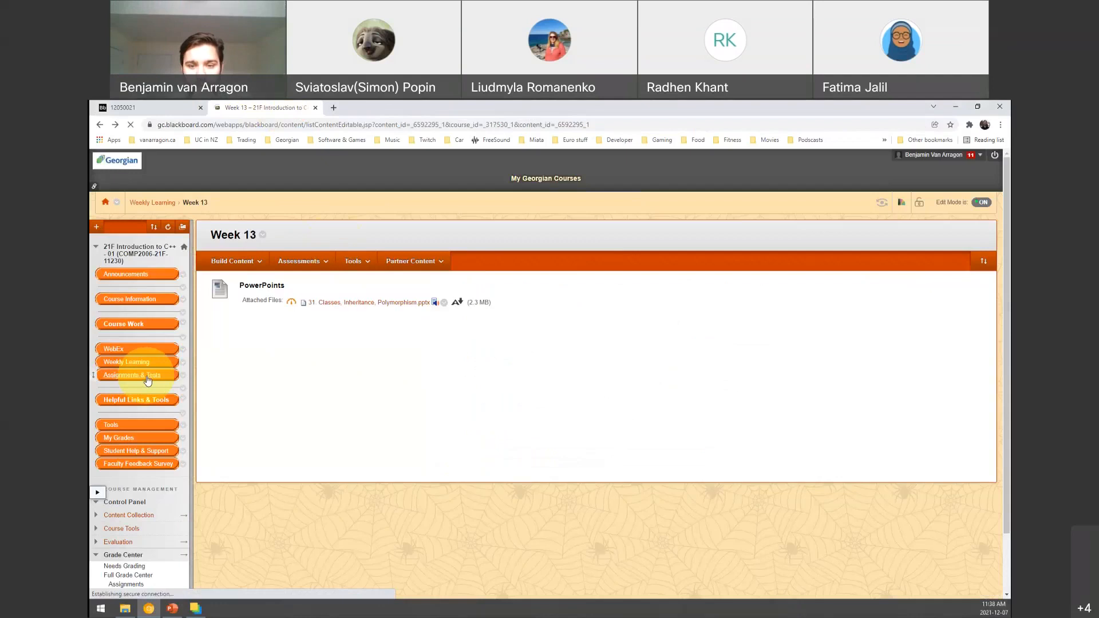
click(132, 376)
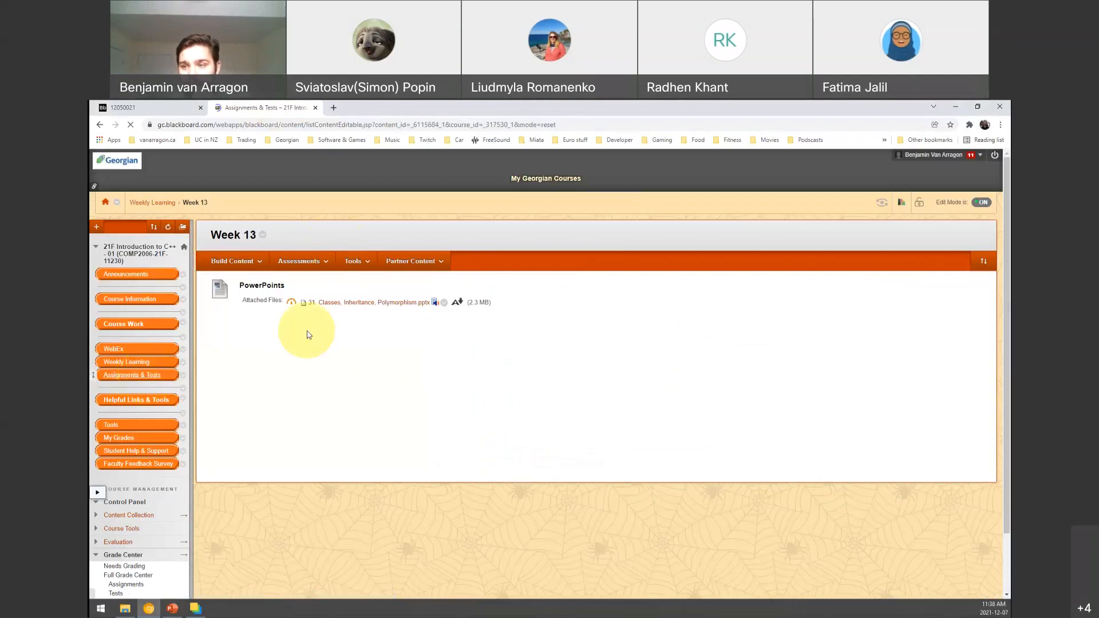
click(133, 375)
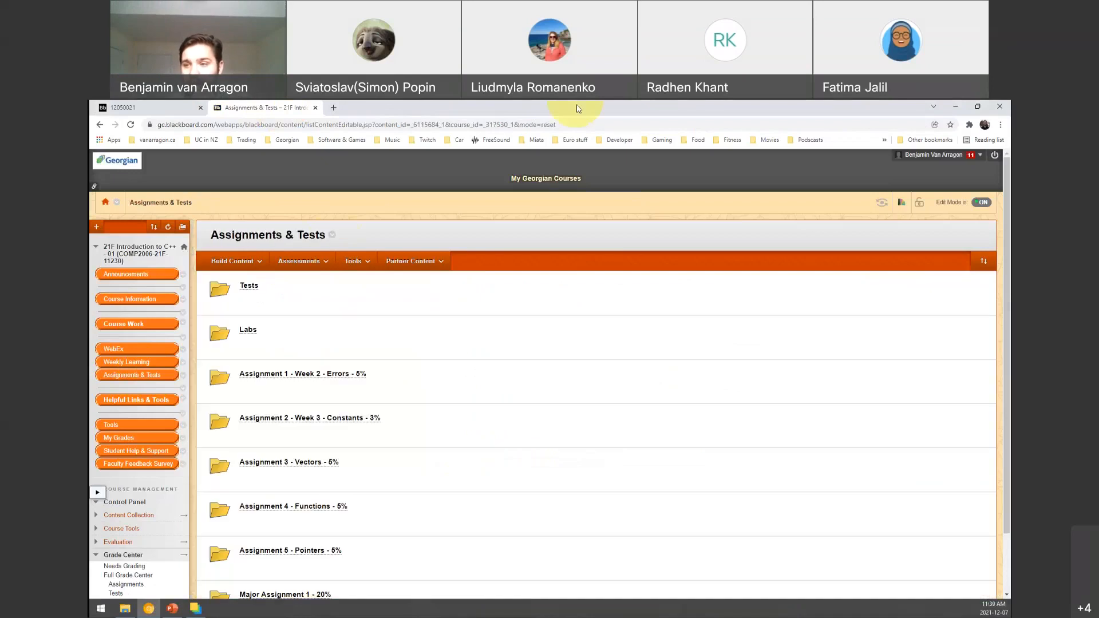
mouse_move(590, 111)
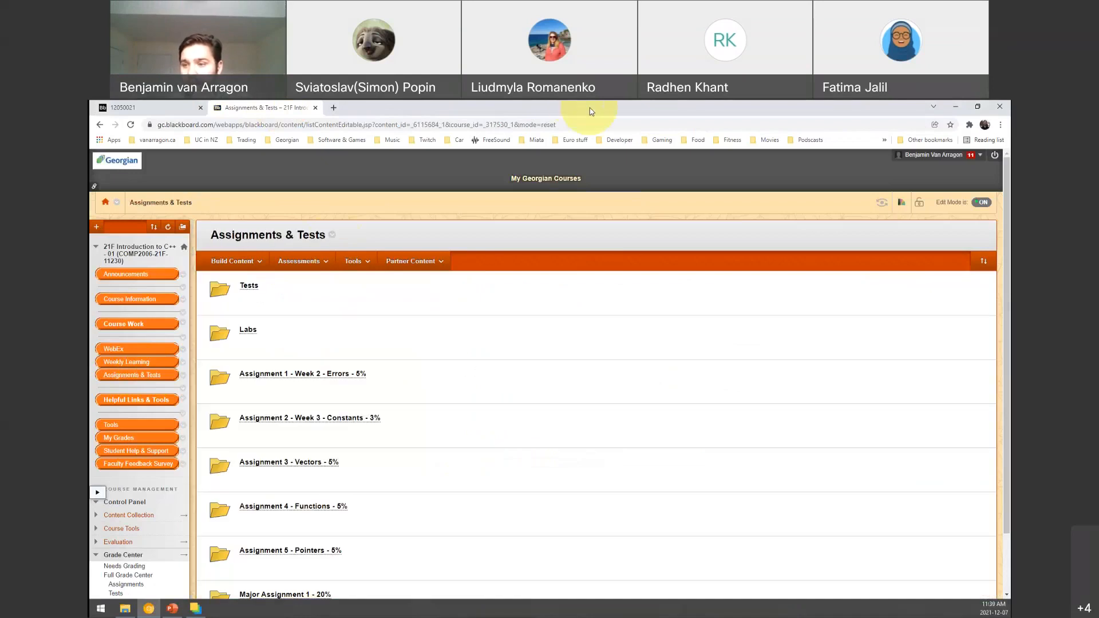